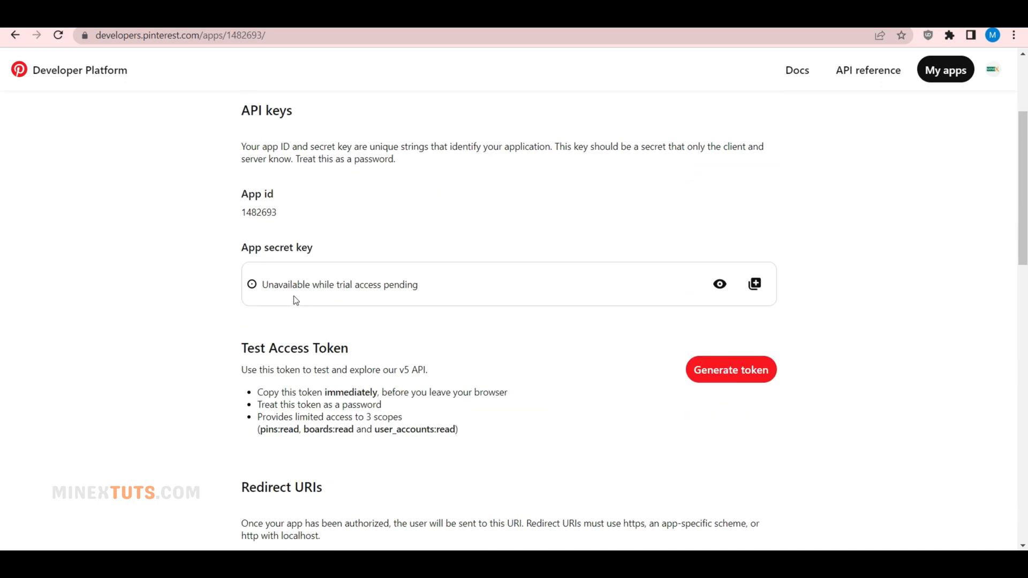
mouse_move(720, 283)
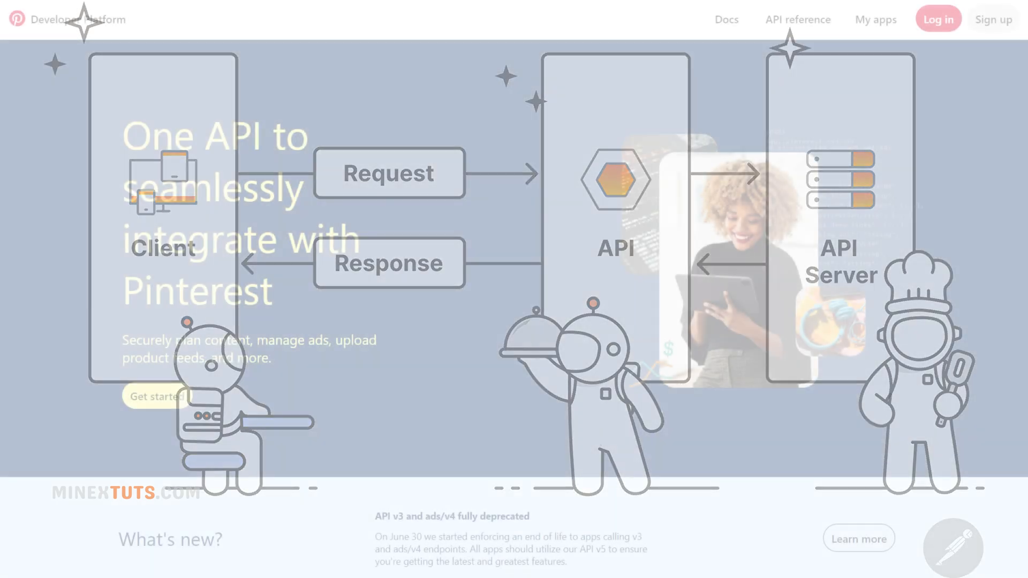
Step: Scroll the Developer Platform home page and begin developer account setup with Get started
scroll("down", 3)
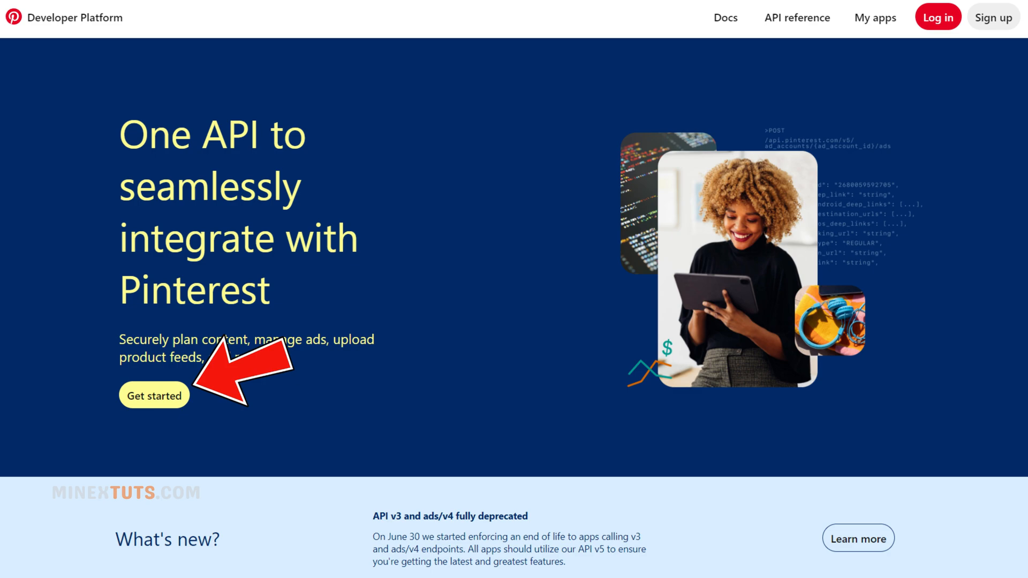
left_click(153, 395)
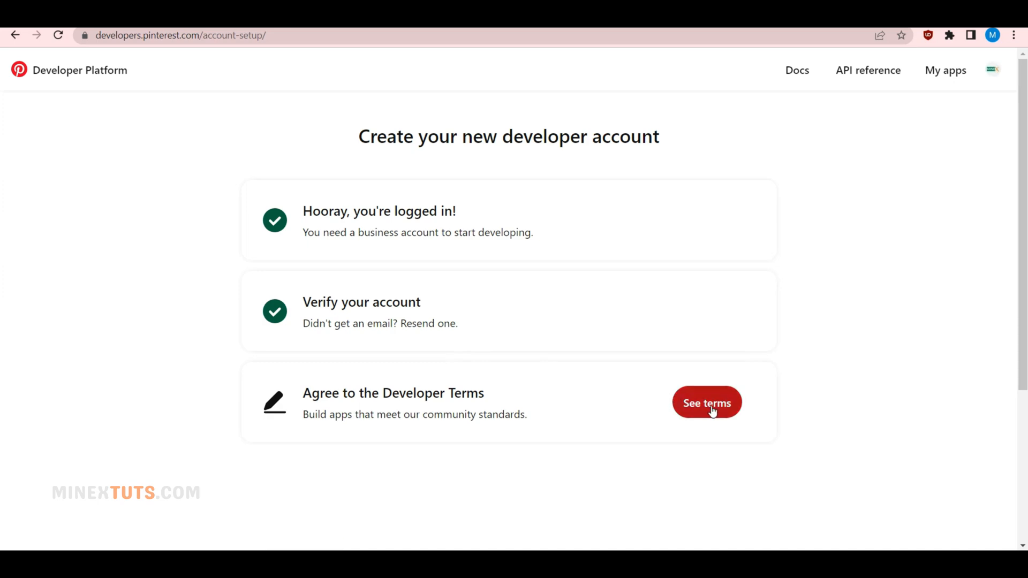
Step: Review the Developer Terms to the end and accept them
left_click(707, 402)
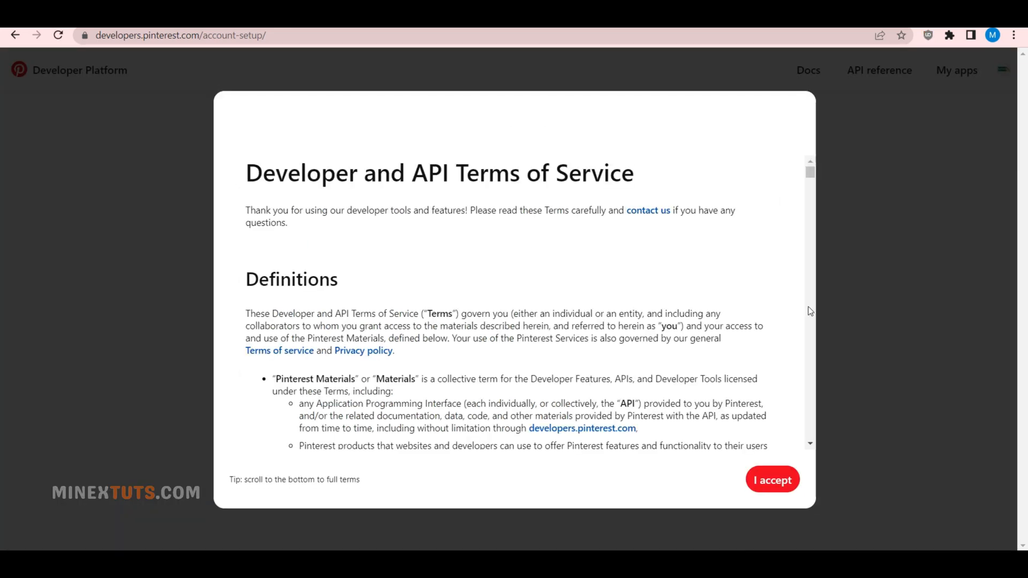
scroll("down", 3)
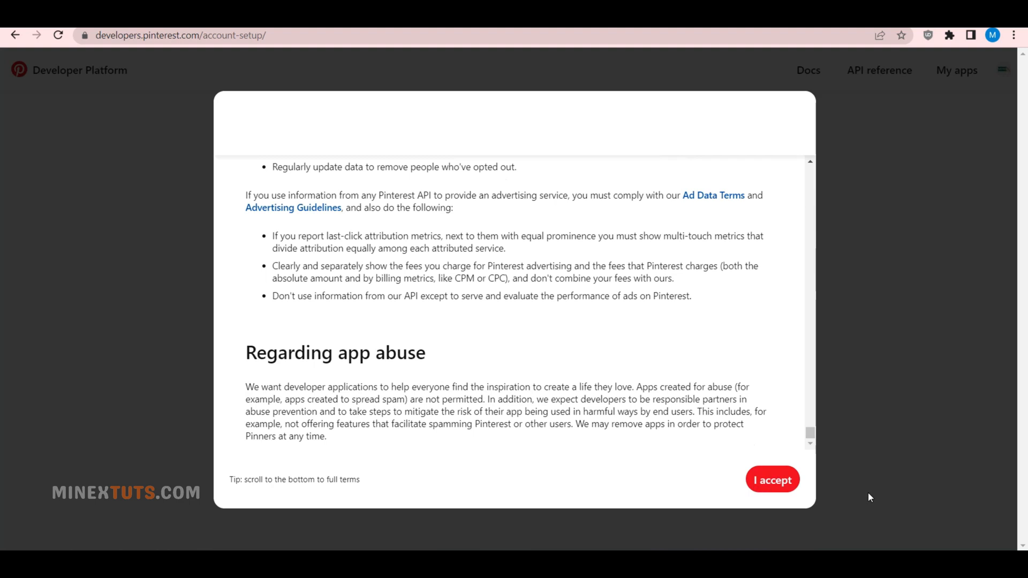
left_click(773, 479)
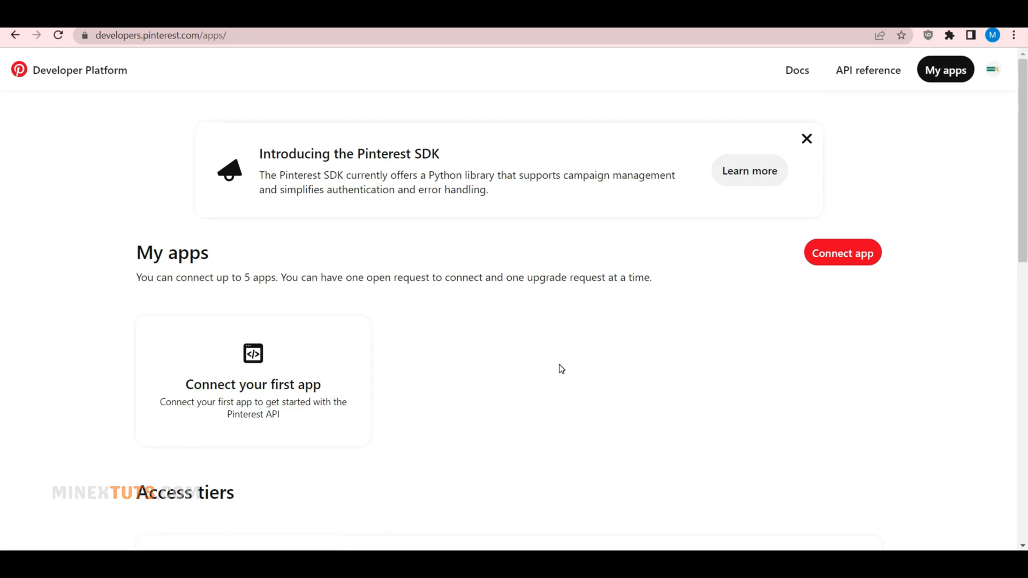
Step: Start a new app connection and upload the 'mx sender (1)' logo as the app icon
left_click(842, 253)
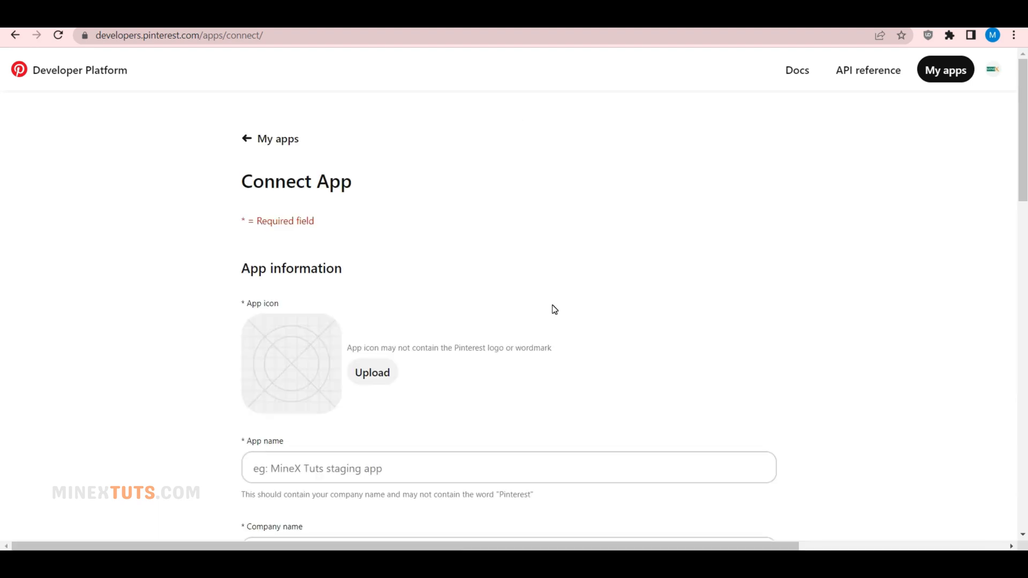
scroll("down", 3)
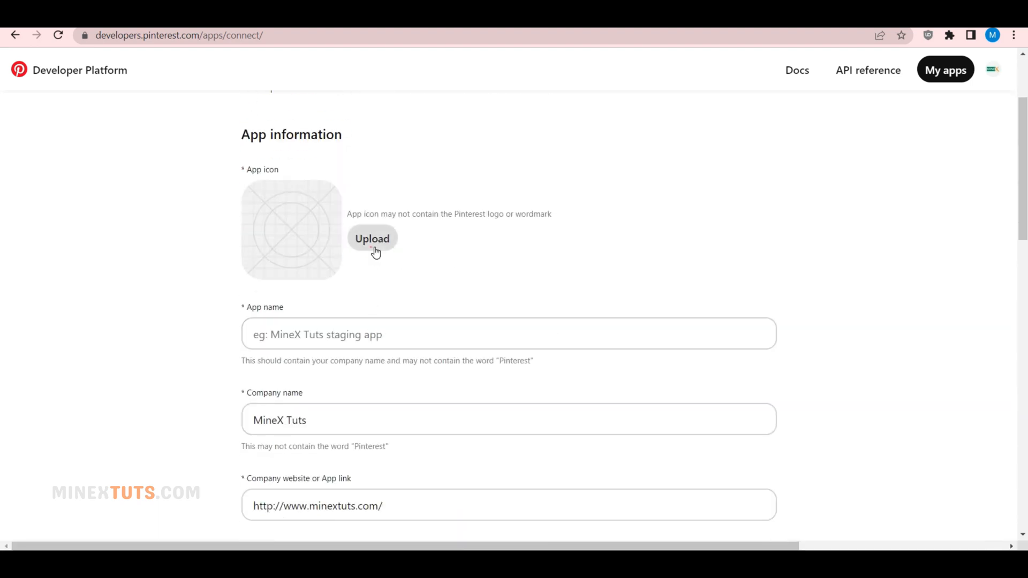
left_click(373, 238)
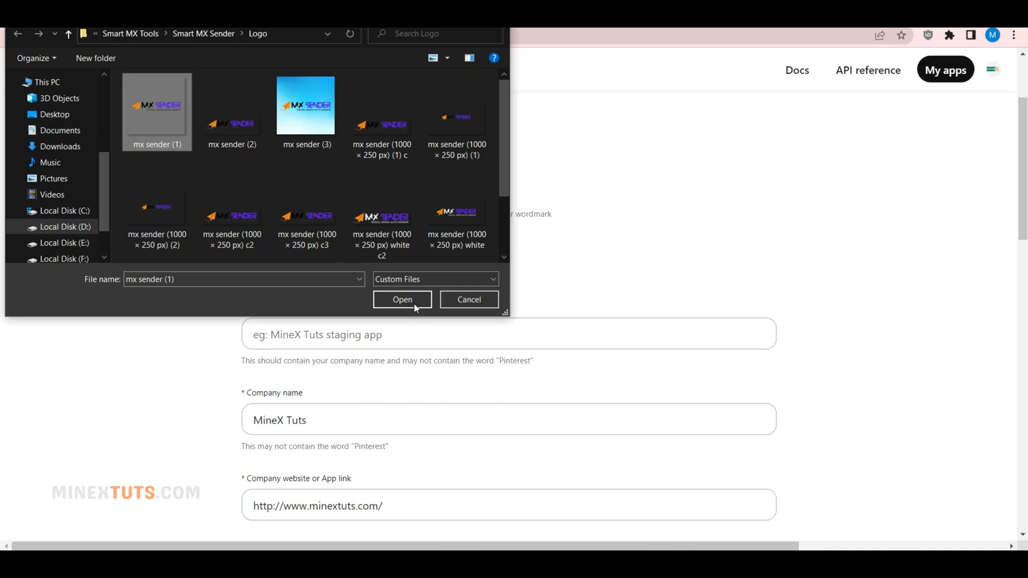
left_click(402, 299)
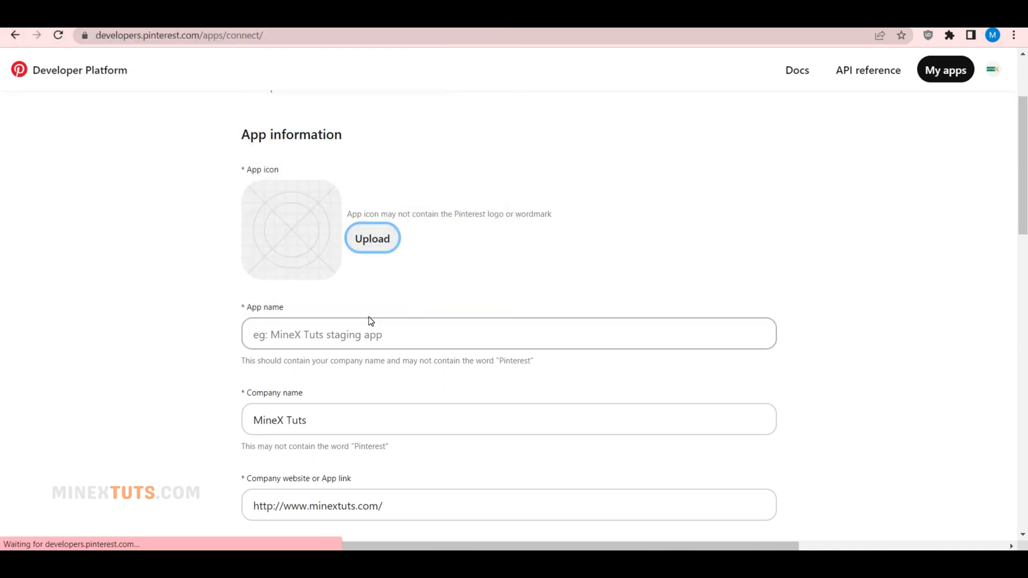
left_click(372, 238)
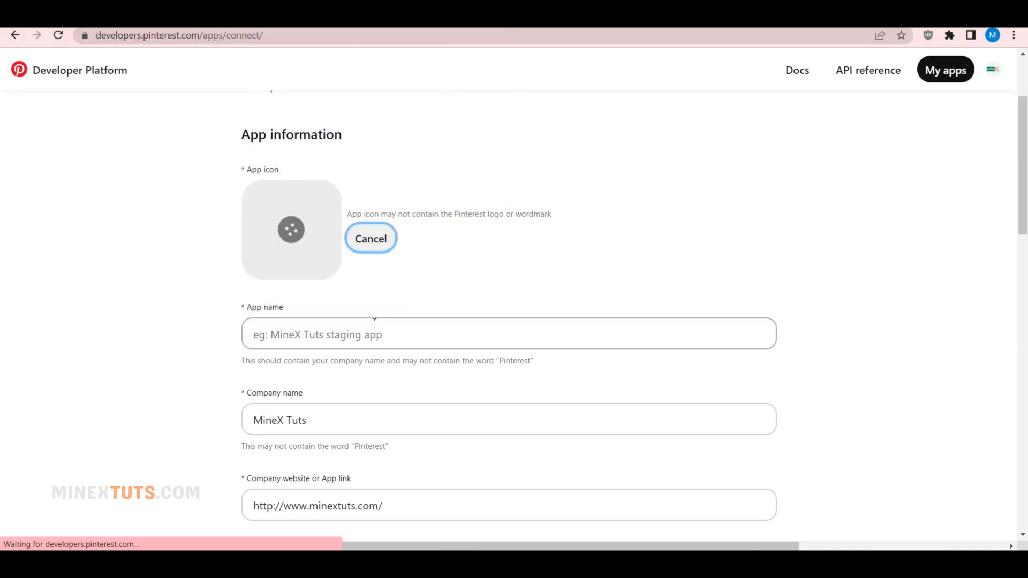
type("Smart MX Sender")
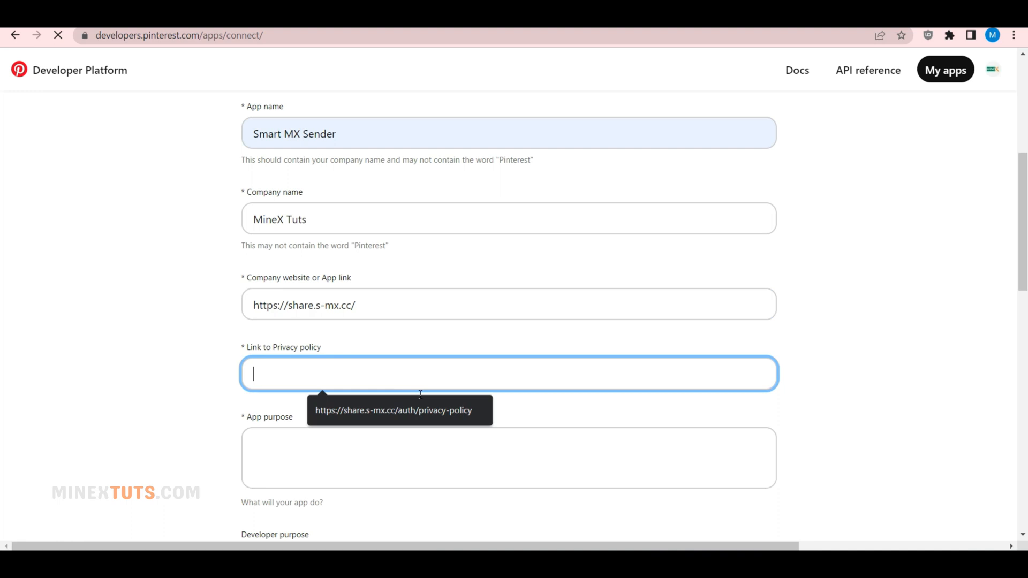
type("https://share.s-mx.cc/auth/privacy-policy")
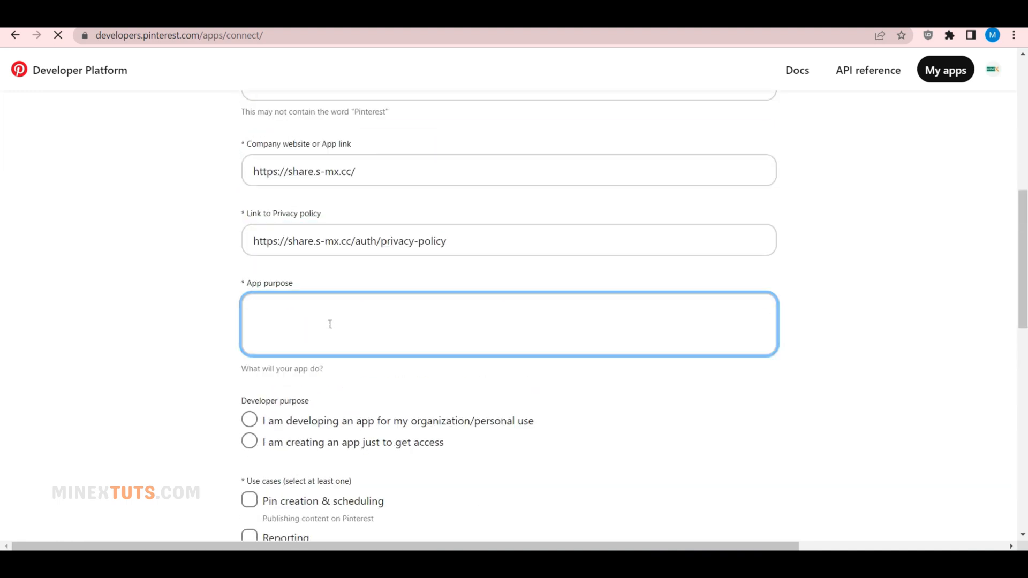
type("Smart MX S")
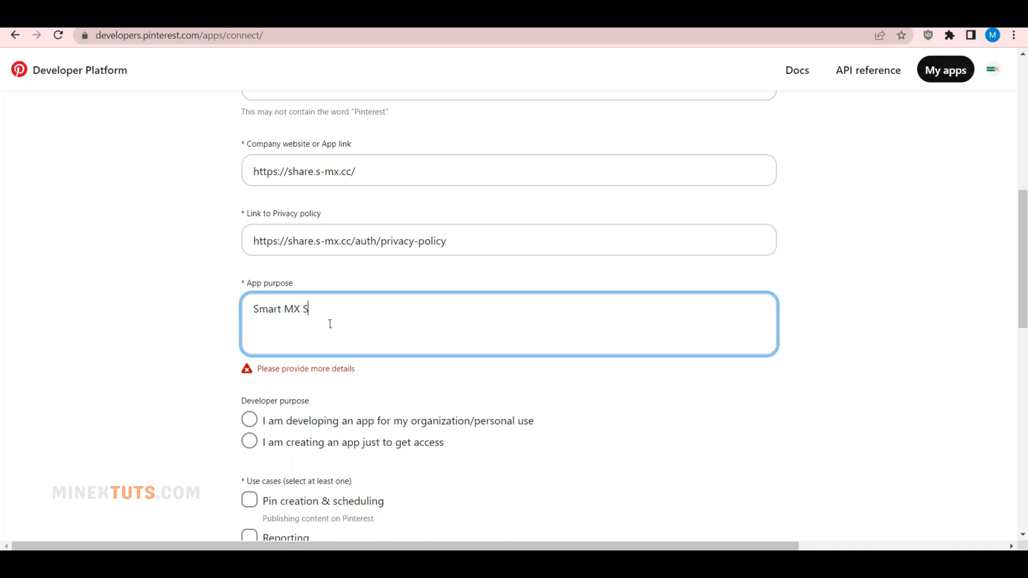
type("ender is a app that send post to di")
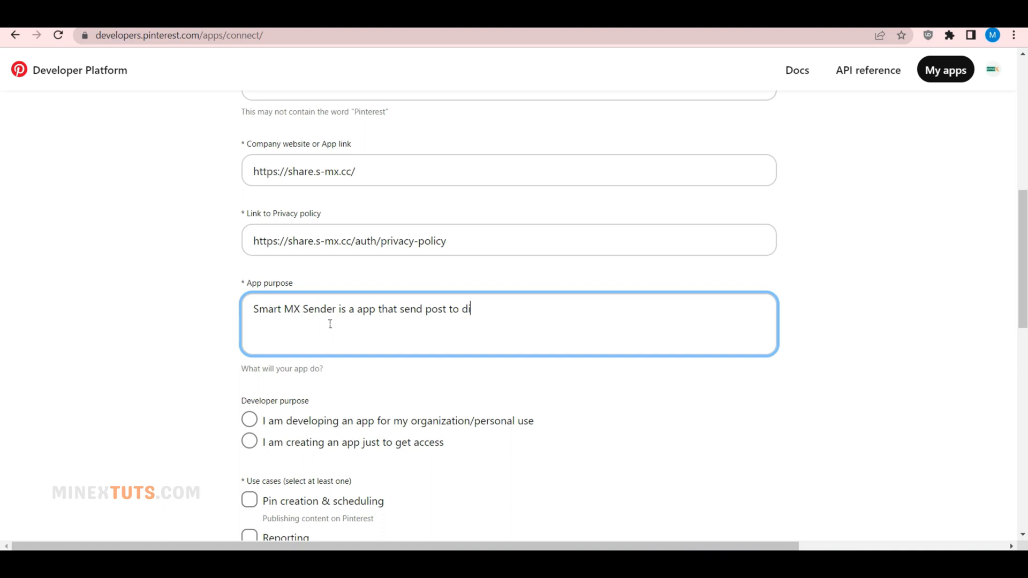
type("fferent social media account from a one place.")
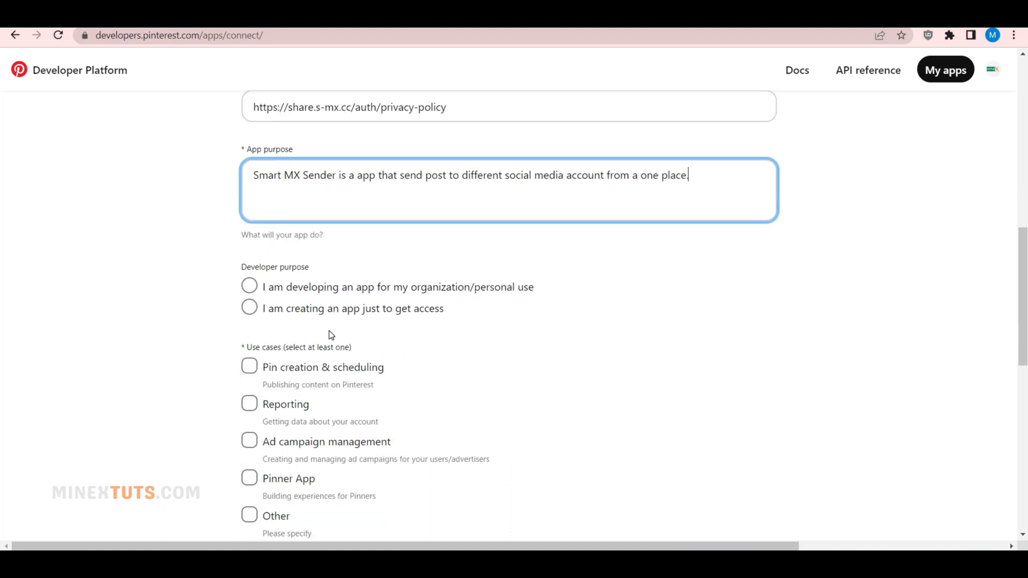
Step: Tick 'Pin creation & scheduling' and 'Pinners', then submit the connection request
left_click(248, 286)
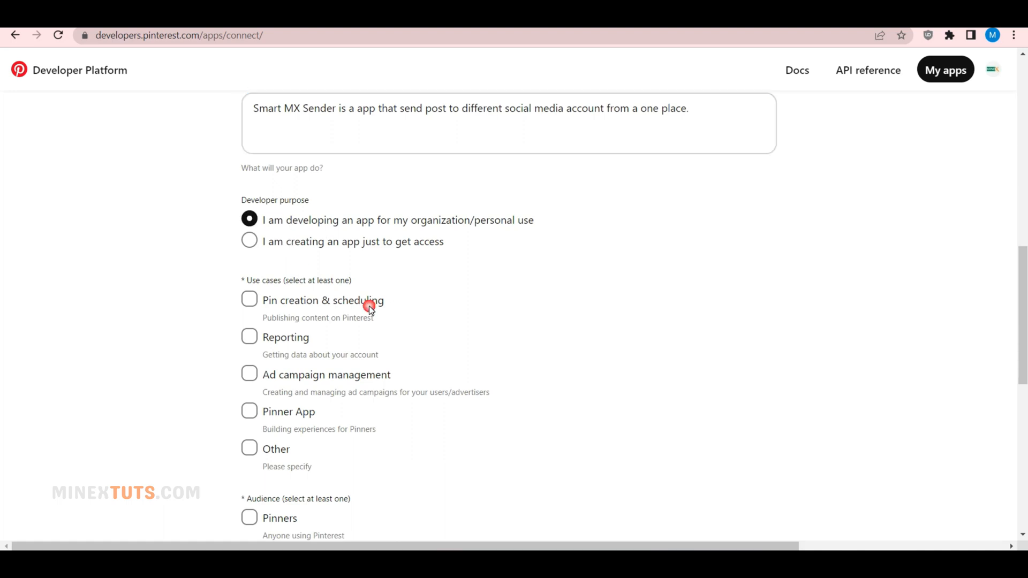
left_click(250, 299)
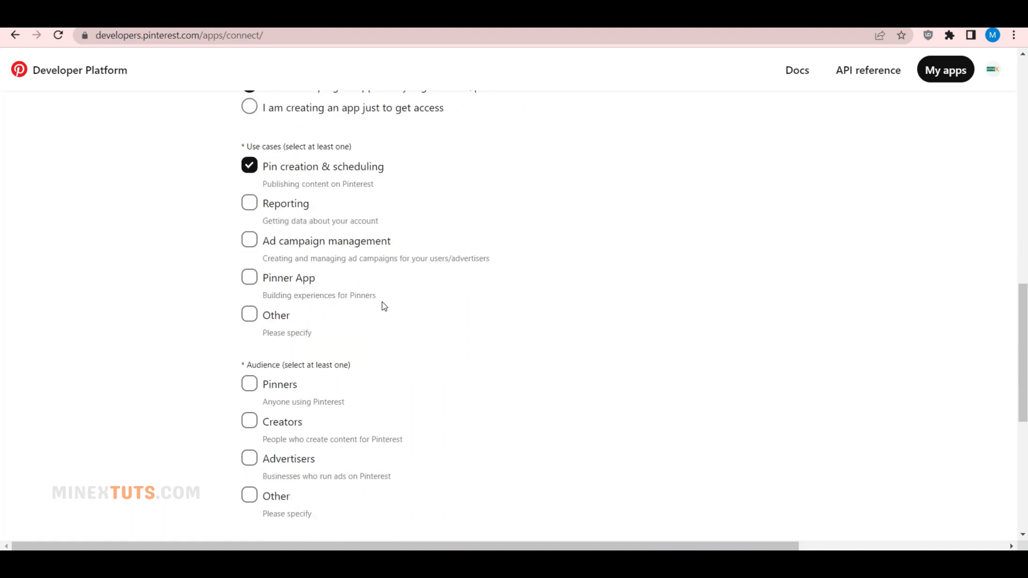
scroll("down", 3)
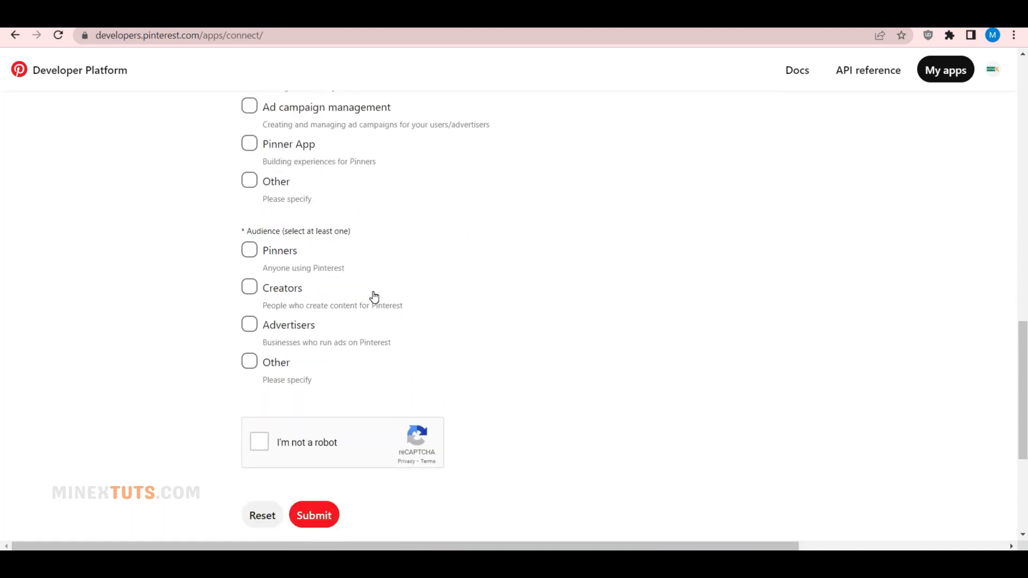
left_click(249, 251)
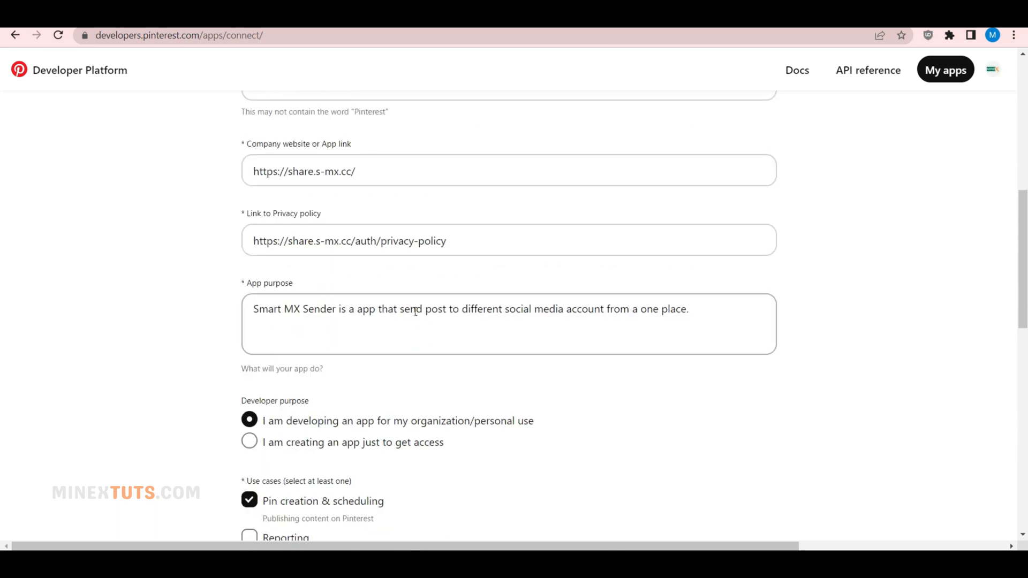
scroll("down", 3)
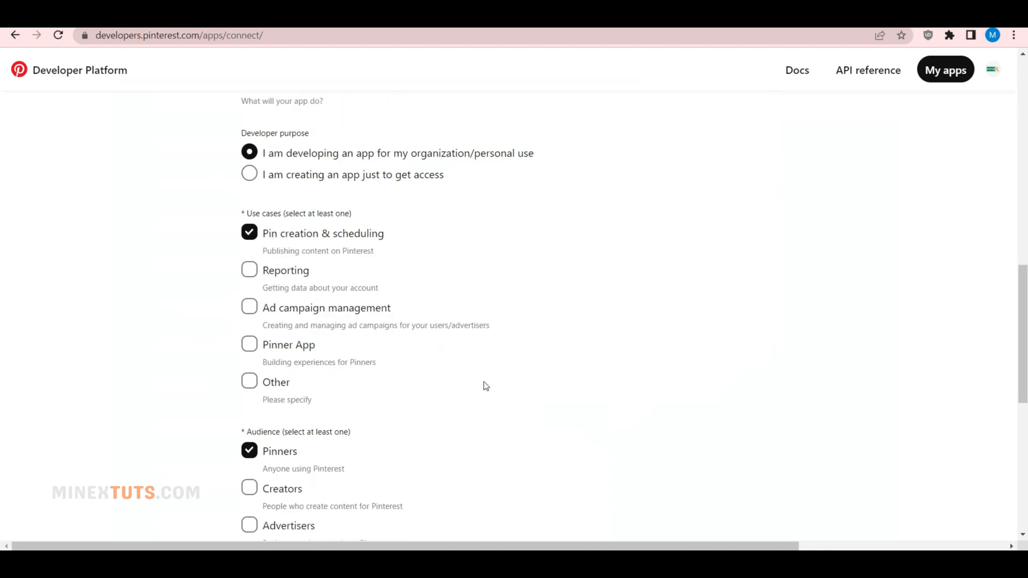
scroll("down", 3)
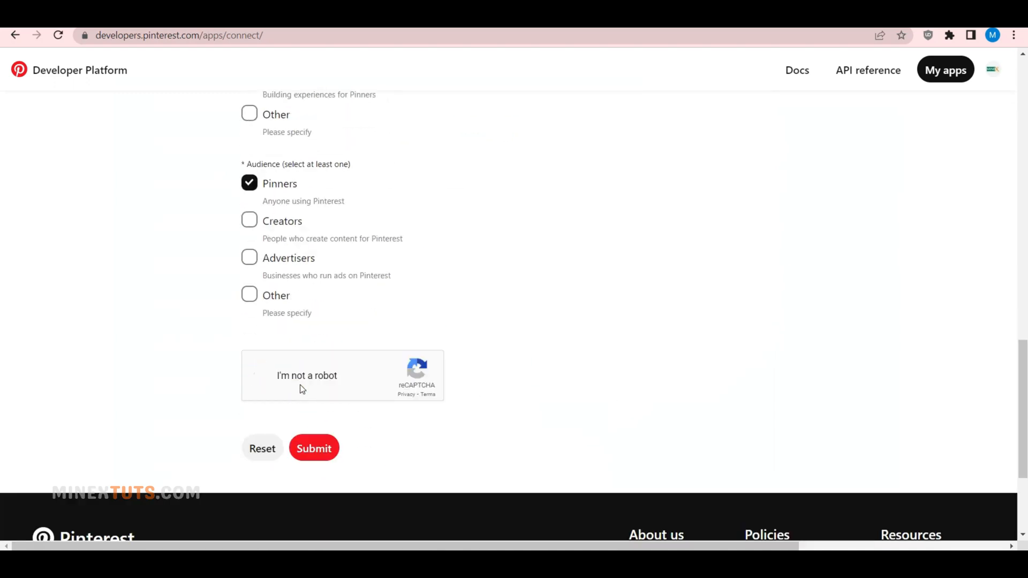
left_click(314, 448)
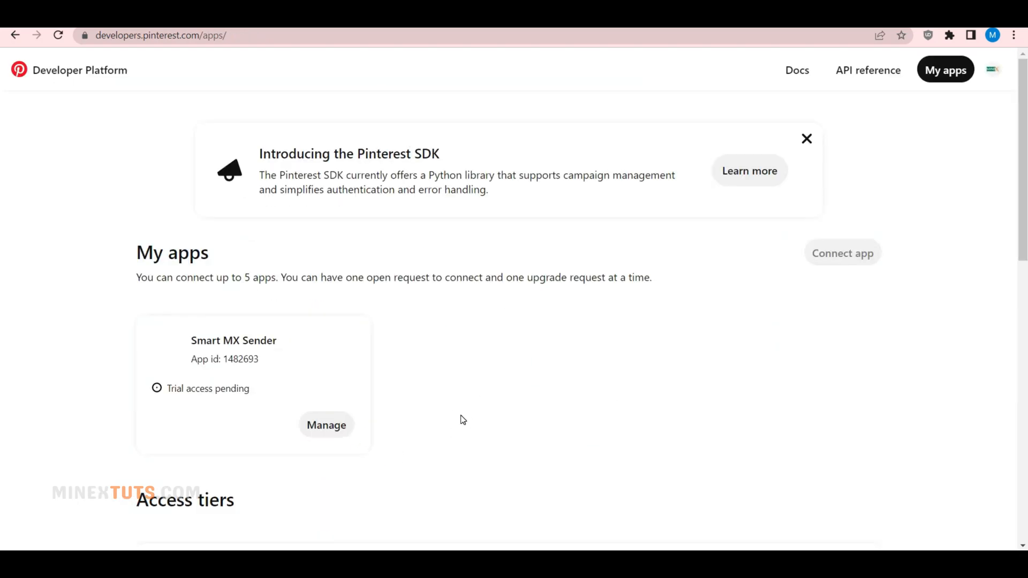
Step: Open Manage on the Smart MX Sender card to view its App id and secret key
scroll("down", 3)
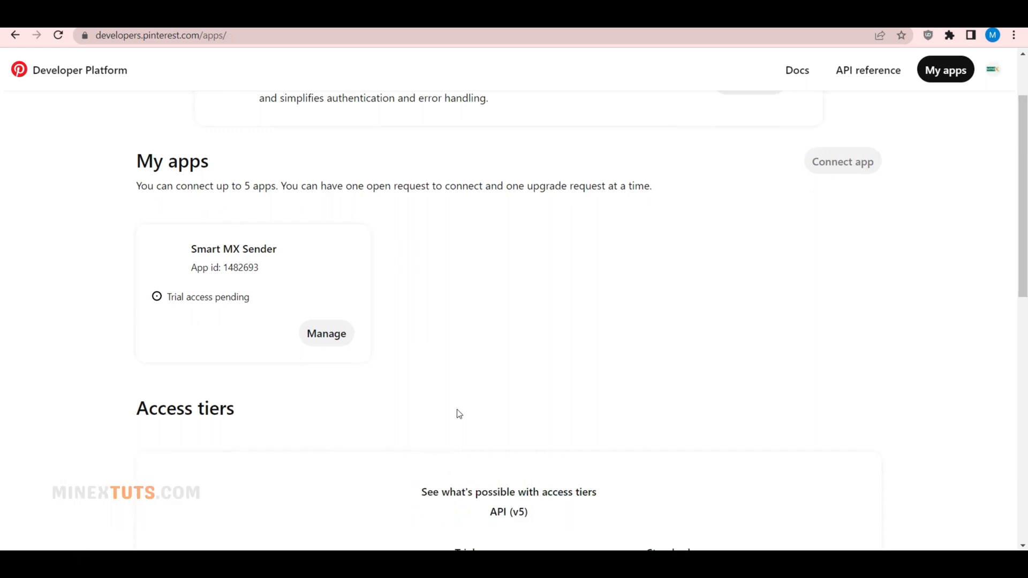
left_click(326, 333)
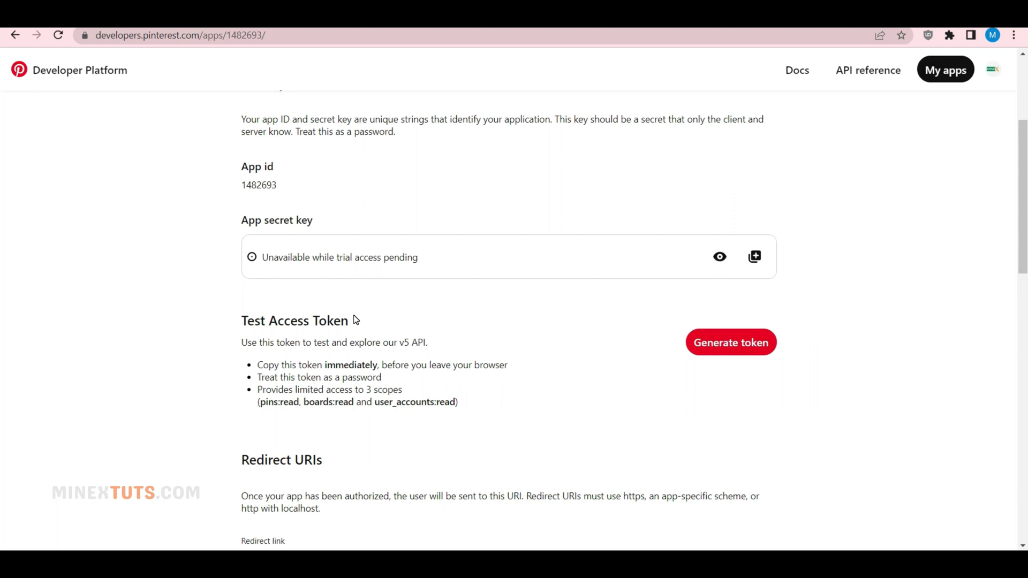
Step: Scroll to Smart MX Sender's Redirect URIs and API scopes sections and review them
scroll("down", 3)
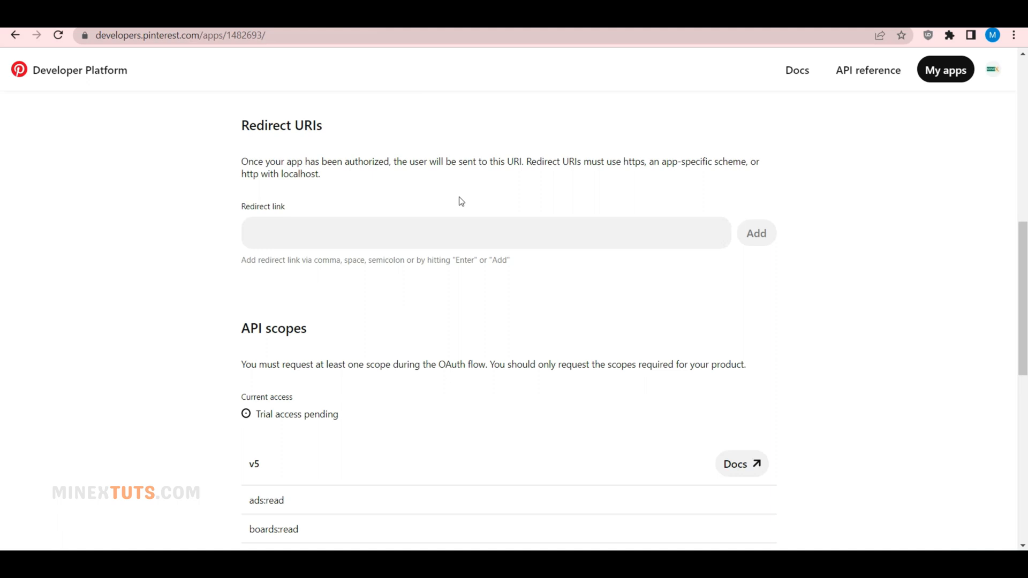
left_click(306, 229)
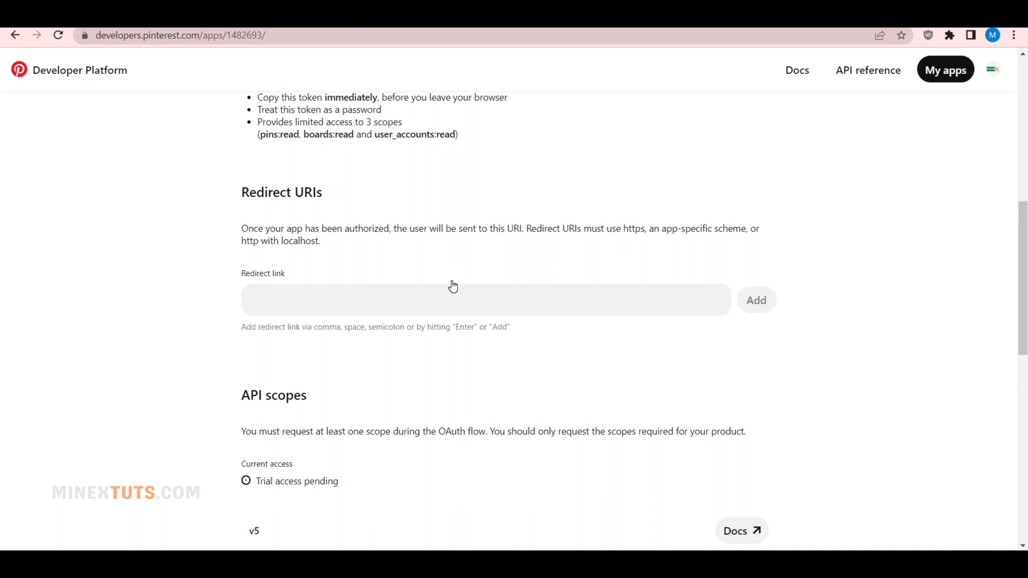
mouse_move(343, 320)
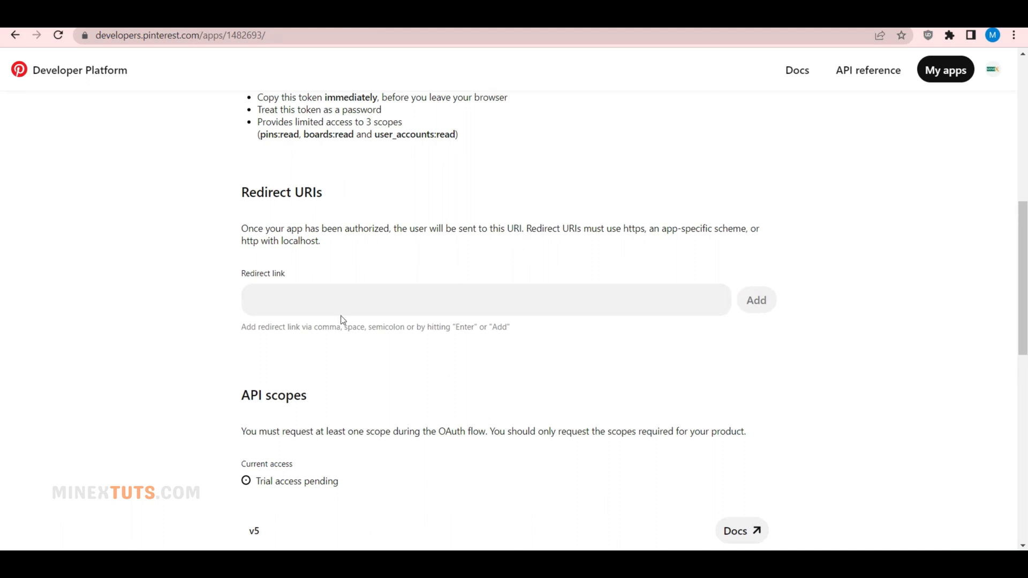
left_click(263, 306)
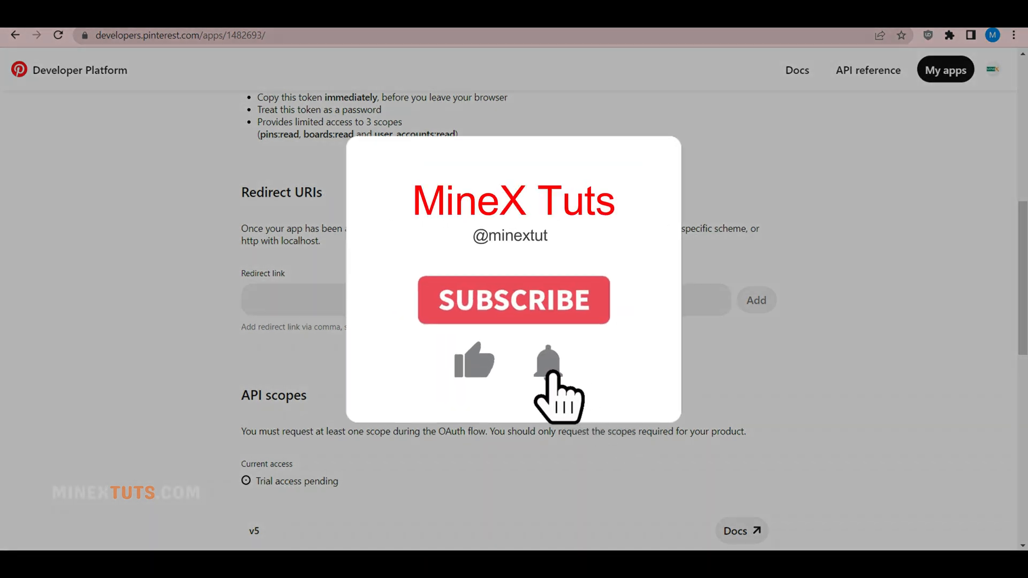
left_click(550, 372)
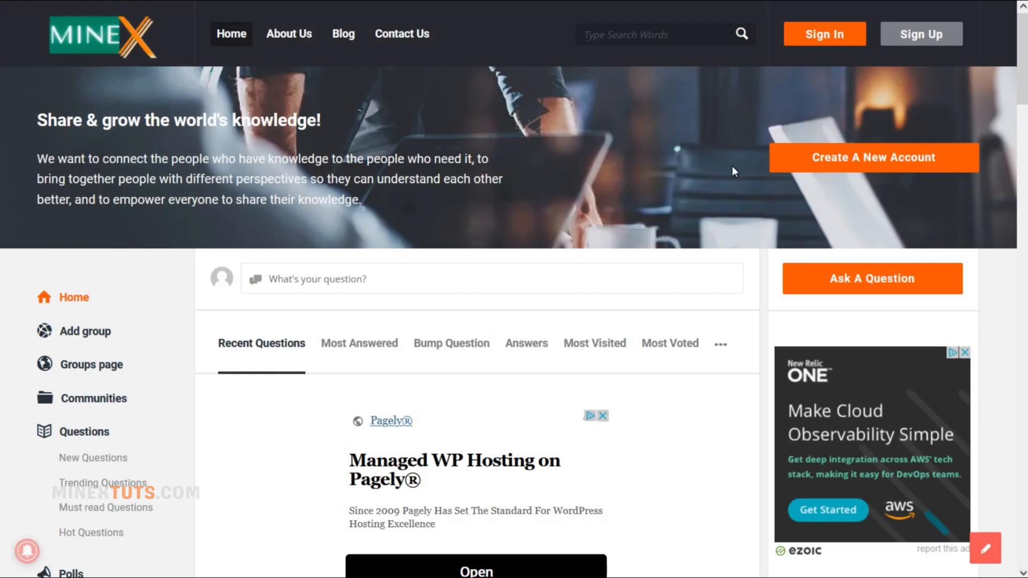
Step: Open MineX forum's 'Ask A Question' form and scroll through its fields
left_click(872, 278)
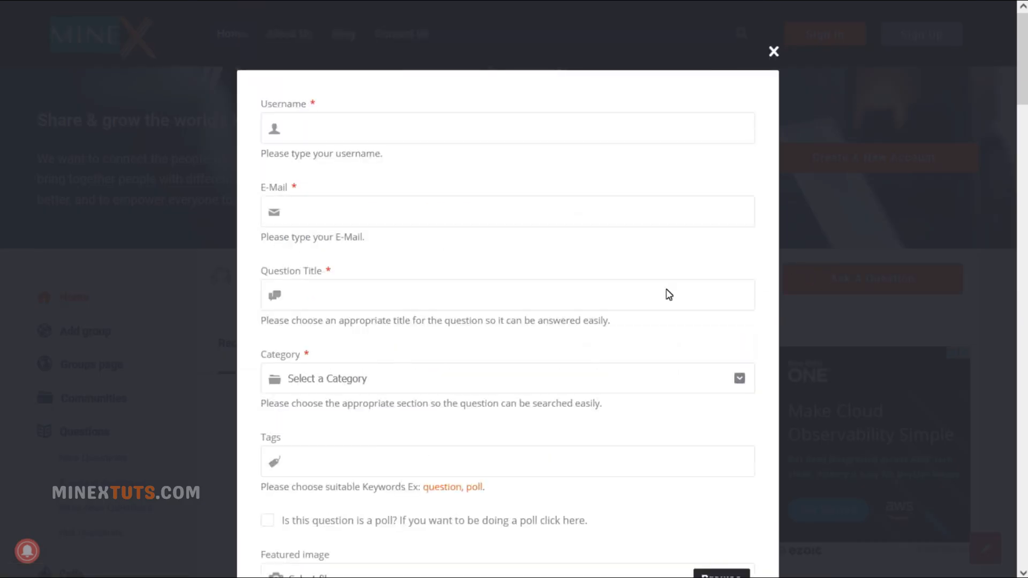
scroll("down", 3)
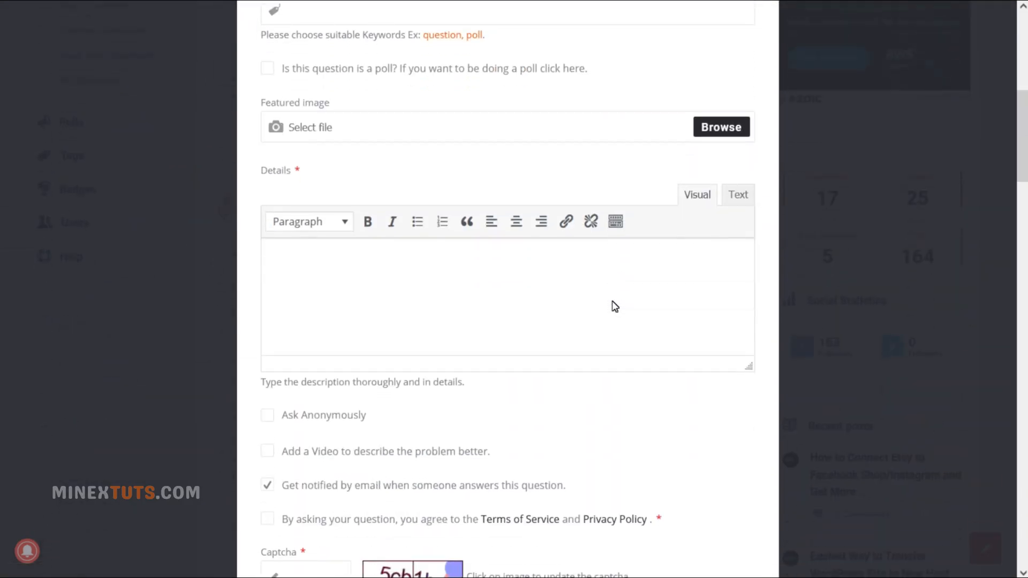